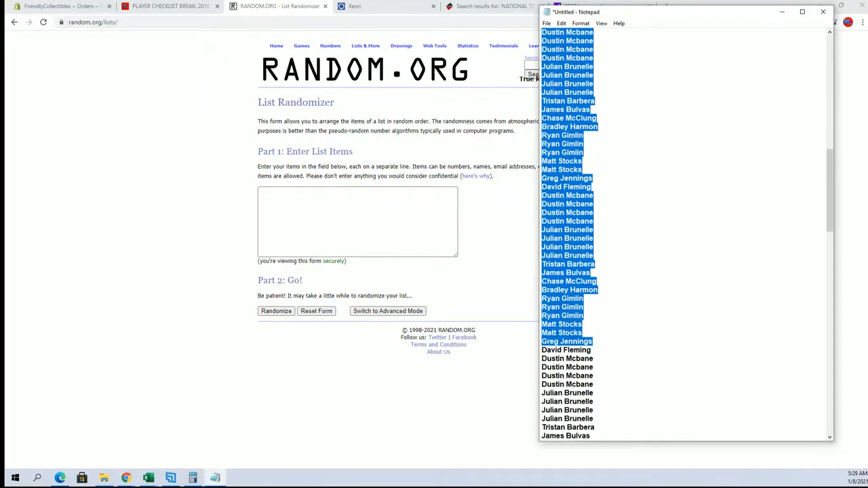
# - Copy the owner names from Notepad and ready the List Randomizer field for pasting
pyautogui.rightClick(570, 292)
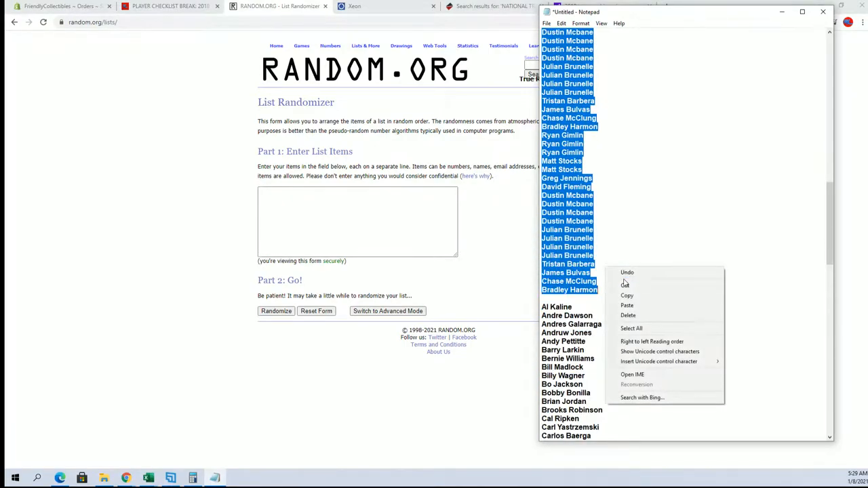
pyautogui.rightClick(358, 222)
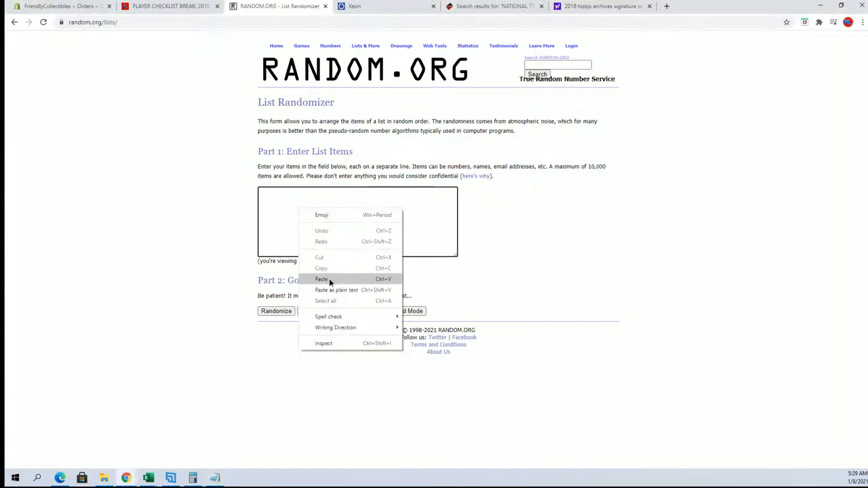
# - Paste the 114 owner names, randomize them, and reshuffle with Again! five more times
pyautogui.click(322, 280)
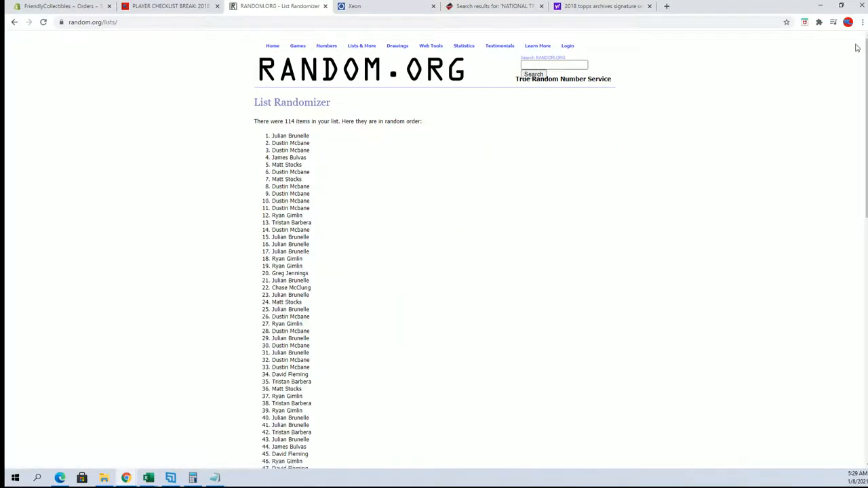
pyautogui.scroll(-3)
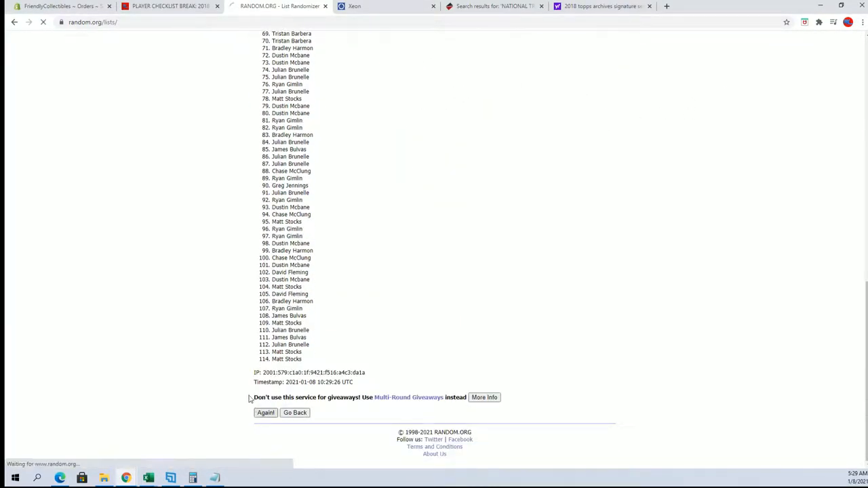
pyautogui.click(265, 412)
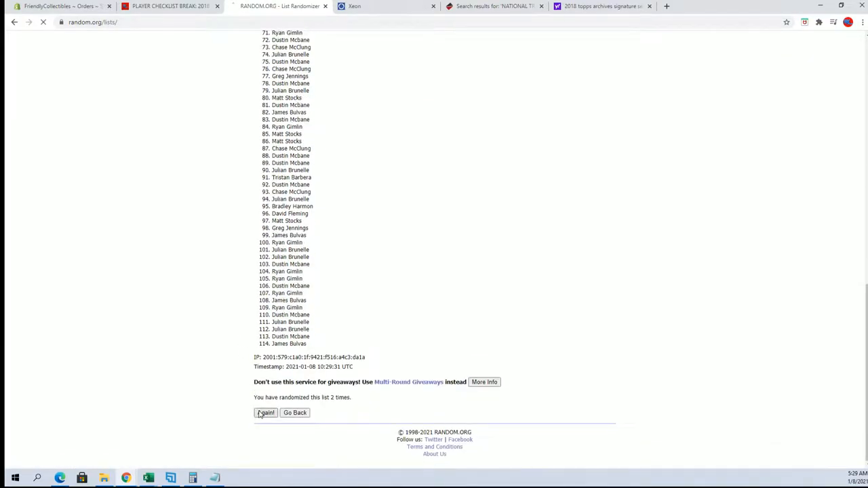
pyautogui.click(266, 413)
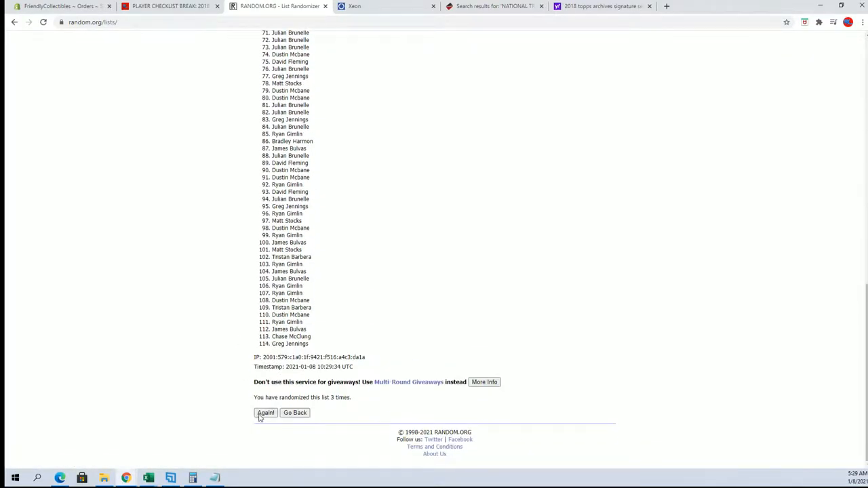
pyautogui.click(266, 412)
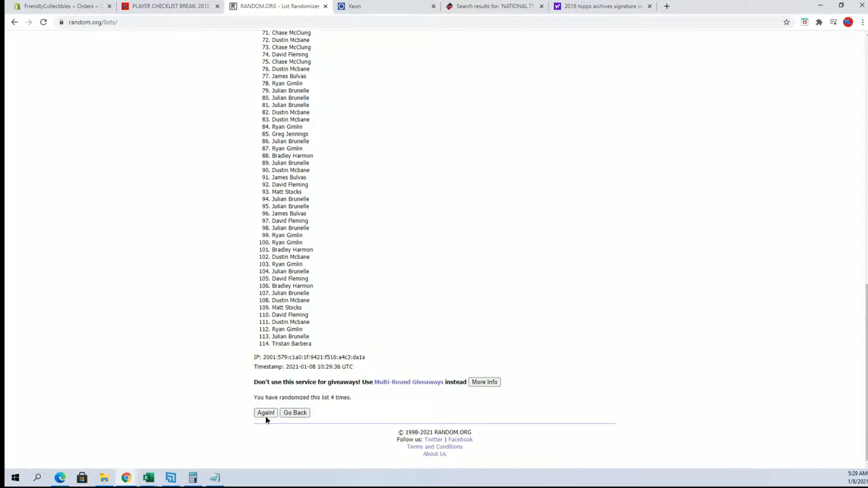
pyautogui.click(265, 412)
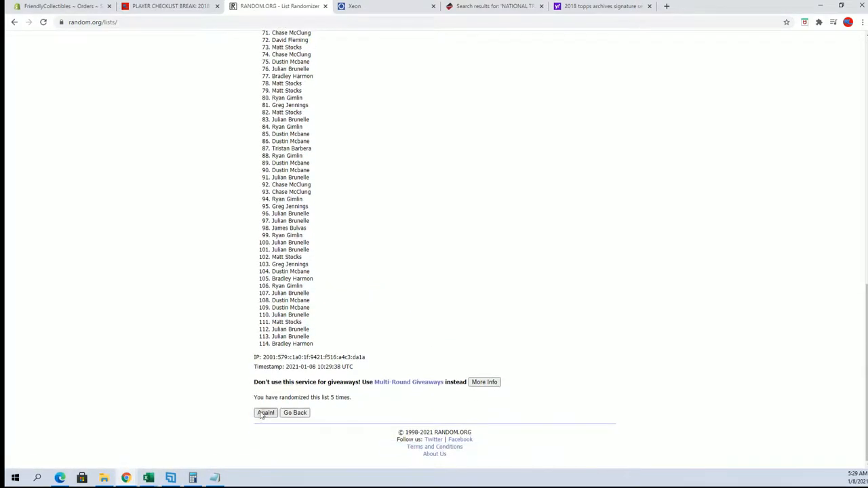
pyautogui.click(266, 412)
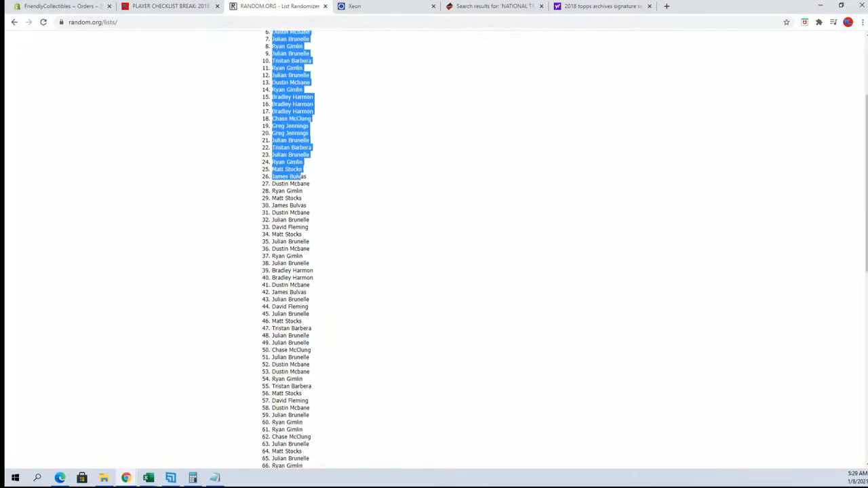
# - Reshuffle once more and copy the whole randomized list of 114 owner names
pyautogui.scroll(-3)
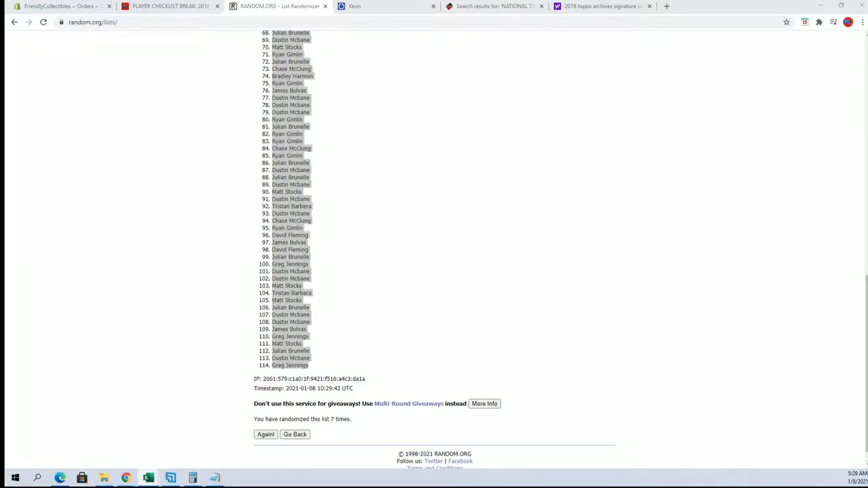
pyautogui.moveTo(152, 469)
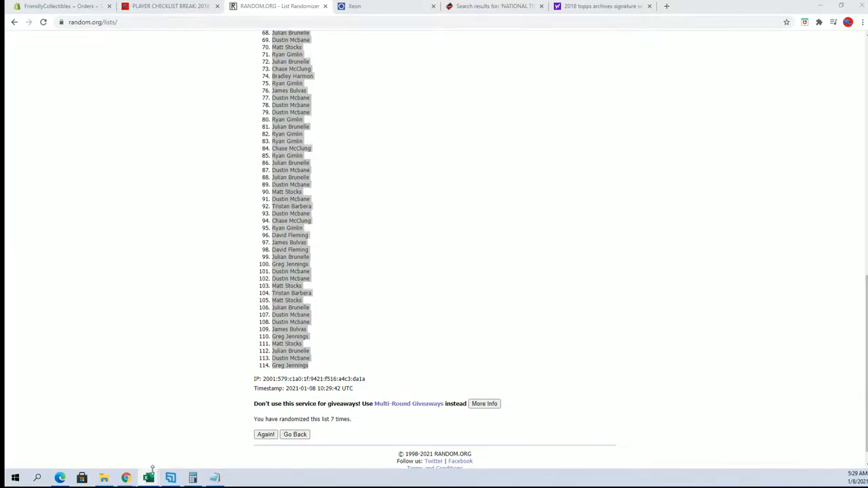
pyautogui.moveTo(228, 477)
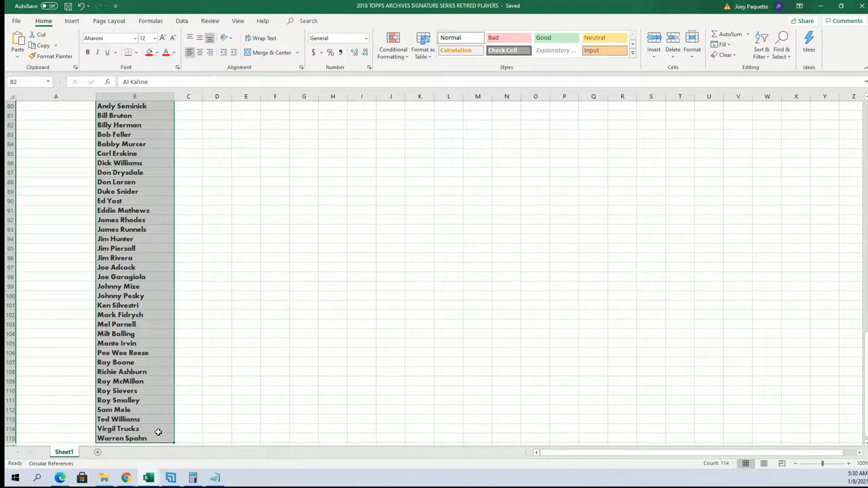
# - Paste the randomized owners as values into A2 under OWNERS and check the column
pyautogui.rightClick(56, 115)
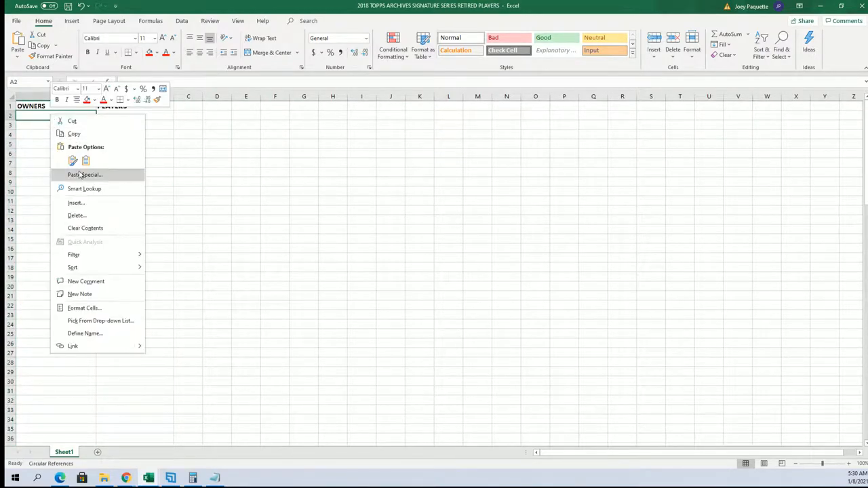
pyautogui.click(73, 160)
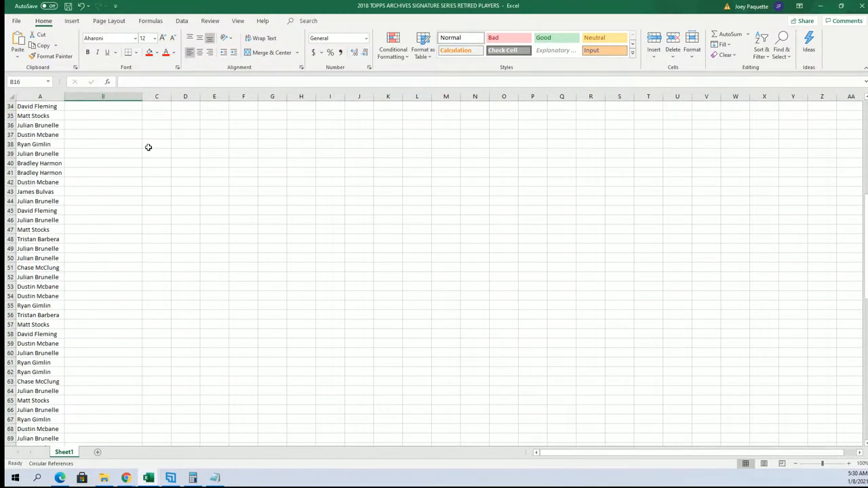
pyautogui.scroll(-3)
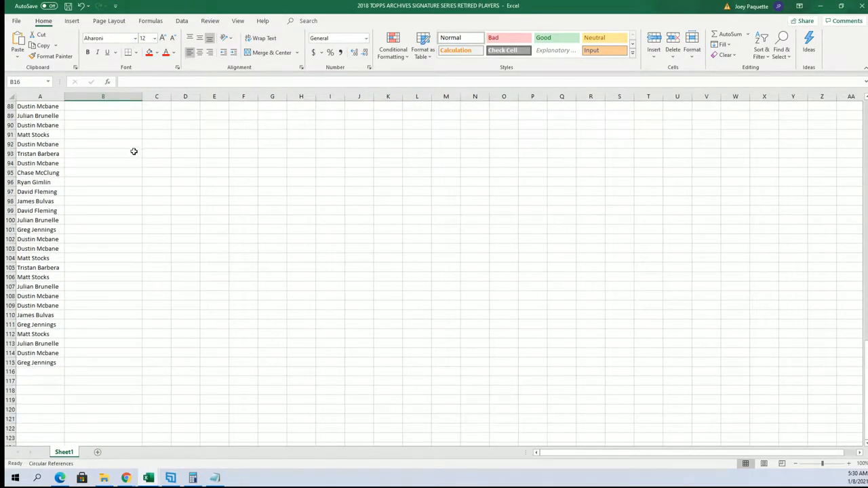
pyautogui.scroll(3)
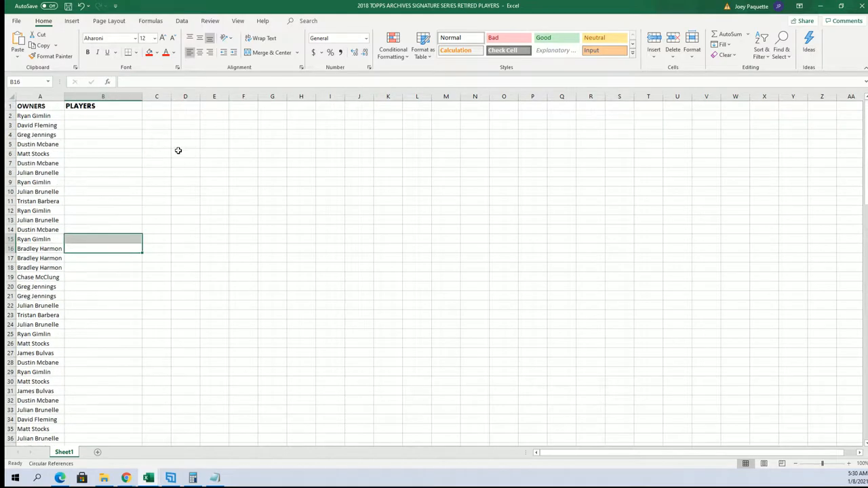
pyautogui.click(103, 116)
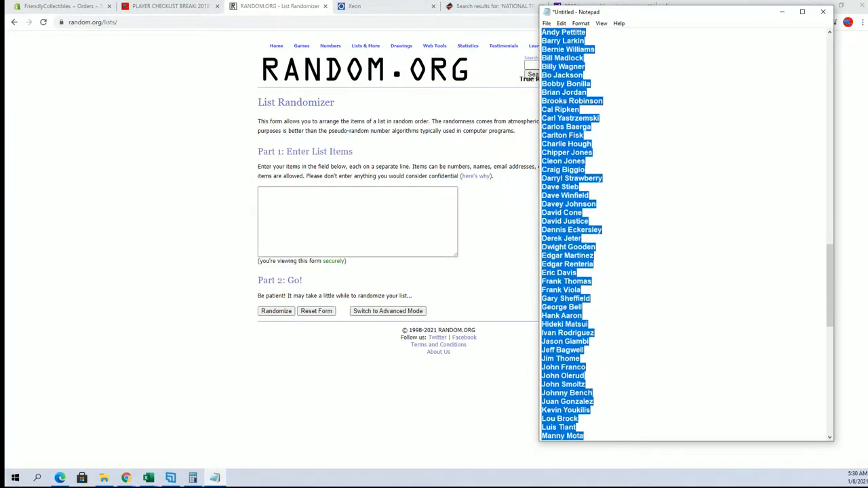
# - Copy the full player-name list from Notepad and return to the empty List Randomizer
pyautogui.scroll(-3)
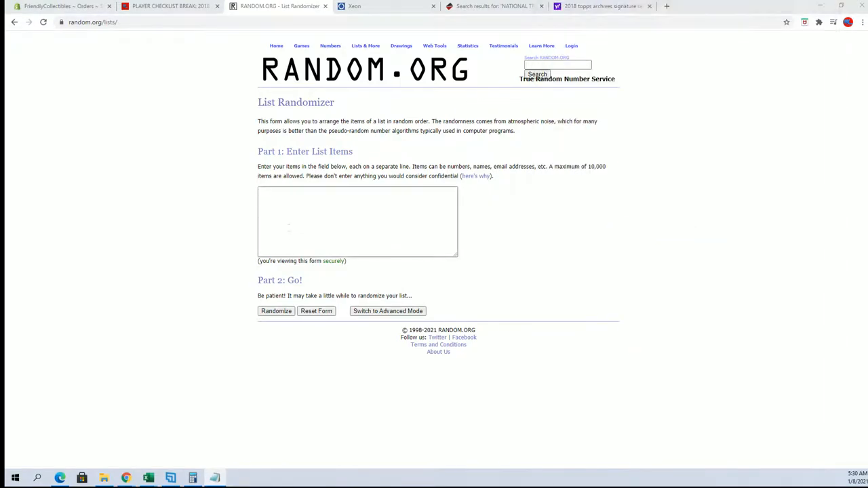
# - Paste the 114 player names, randomize them, and reshuffle with Again! six more times
pyautogui.click(277, 311)
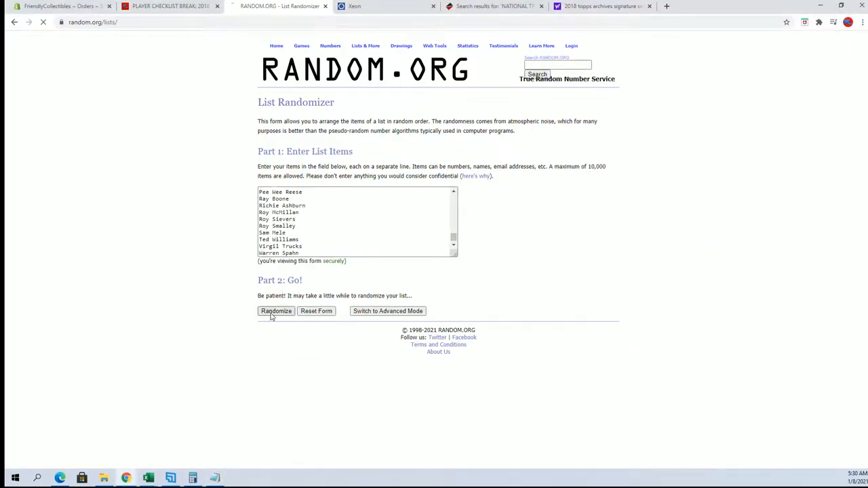
pyautogui.click(275, 311)
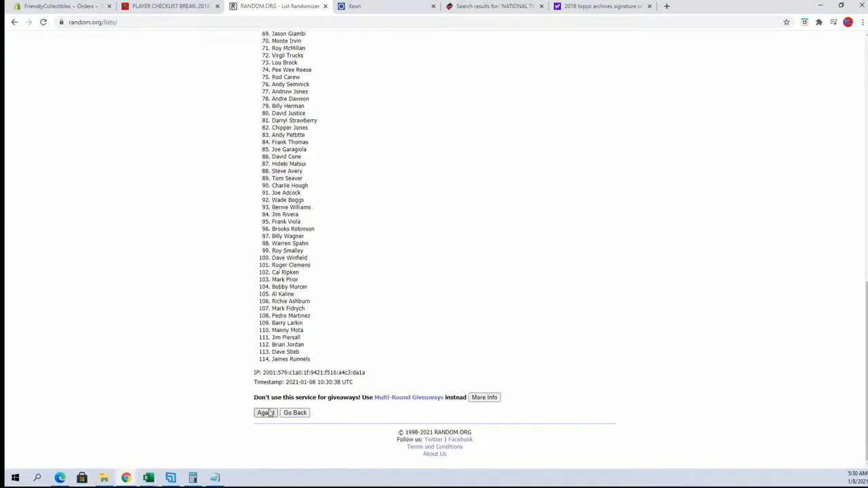
pyautogui.click(266, 412)
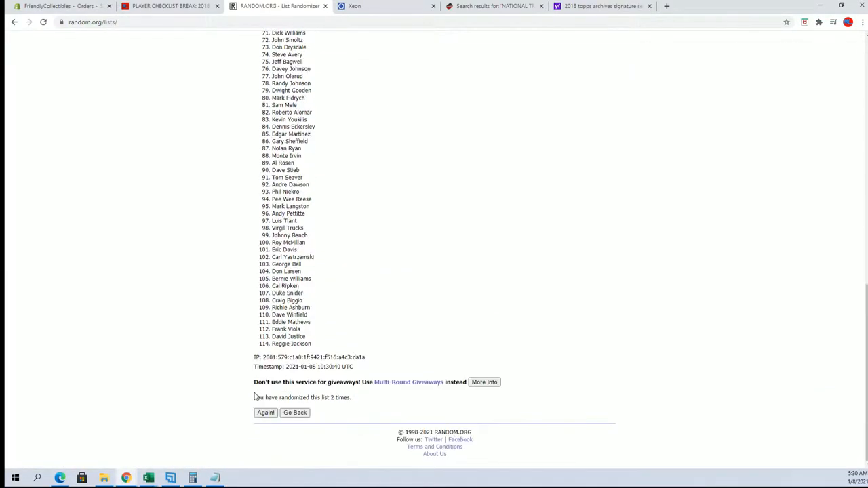
pyautogui.click(266, 412)
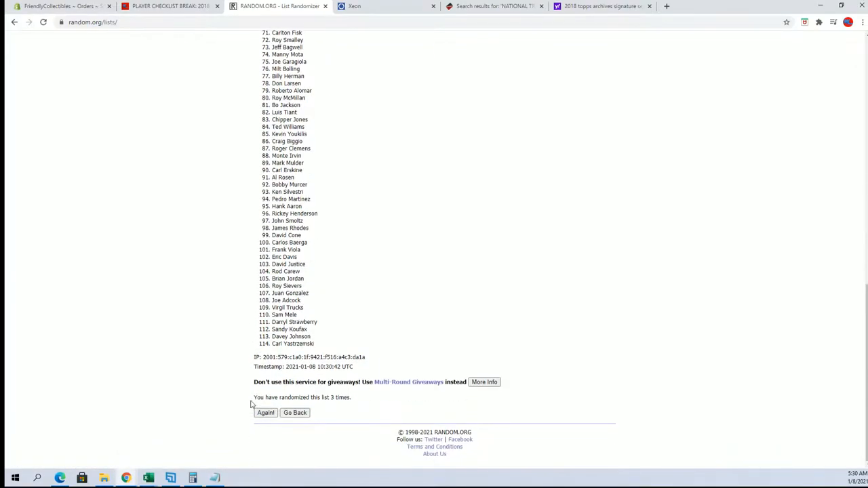
pyautogui.click(266, 412)
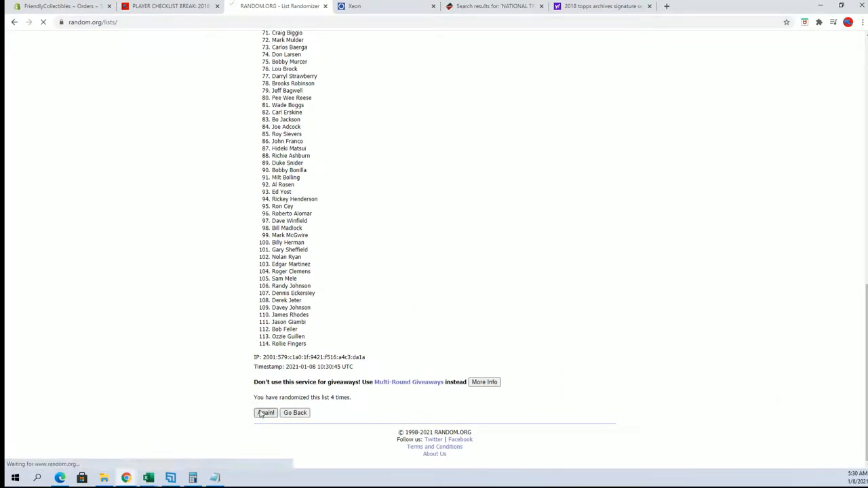
pyautogui.click(266, 412)
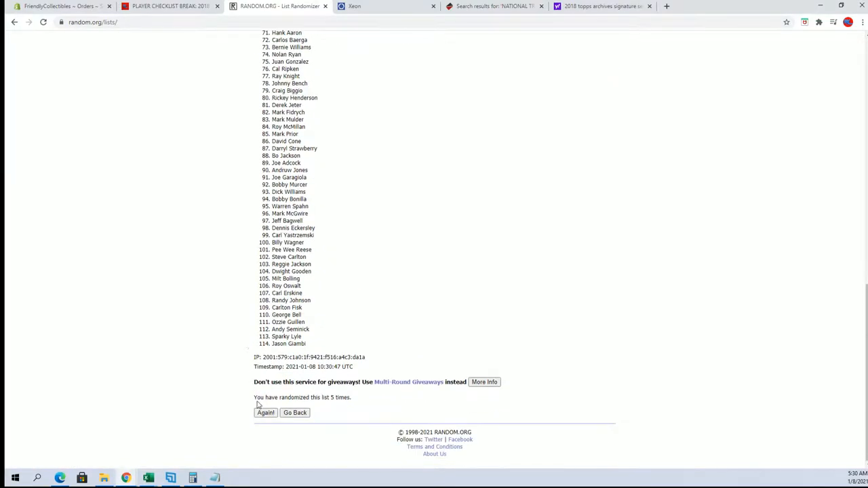
pyautogui.click(265, 413)
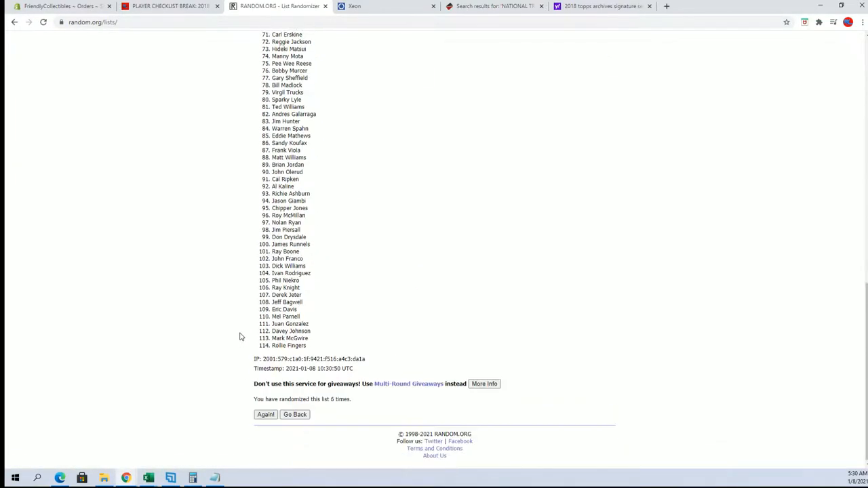
pyautogui.click(265, 415)
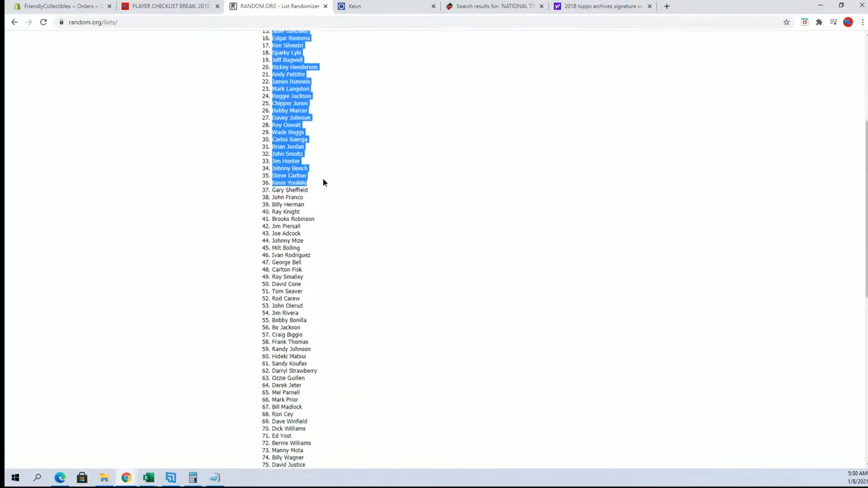
# - Select and copy the entire randomized player list
pyautogui.scroll(-3)
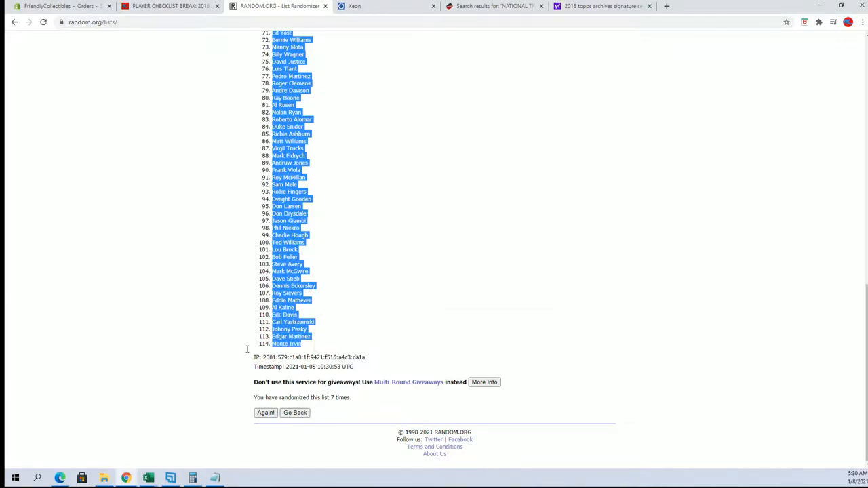
pyautogui.moveTo(146, 478)
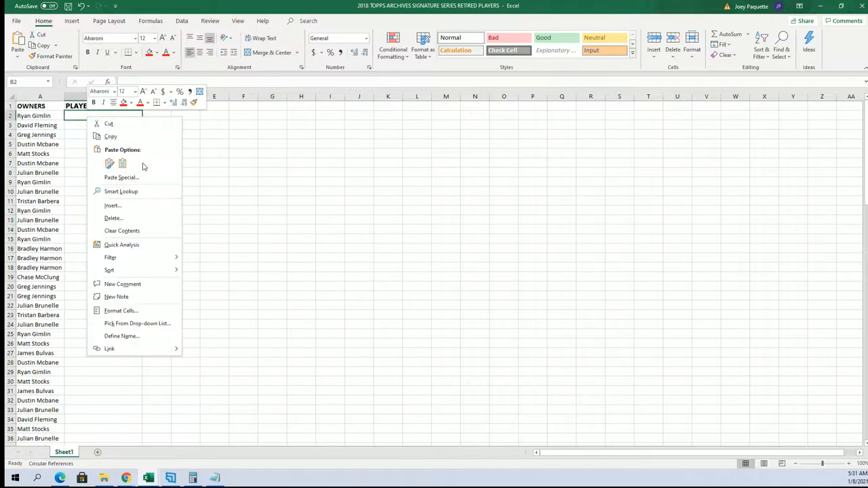
# - Paste players as values into B2, apply All Borders to A1:B115, and zoom in
pyautogui.click(109, 162)
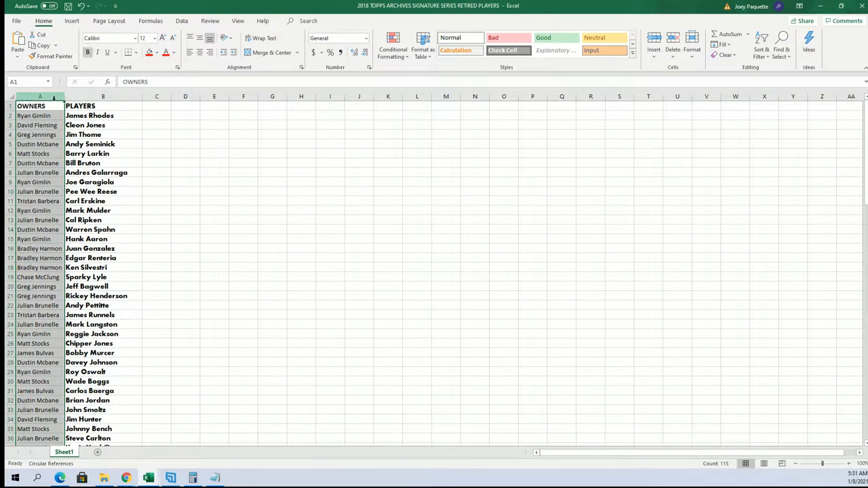
pyautogui.moveTo(103, 106); pyautogui.dragTo(103, 248)
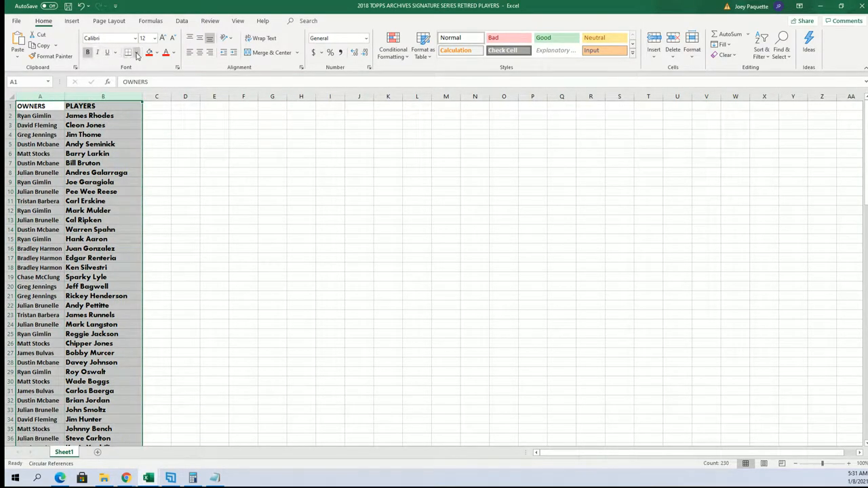
pyautogui.click(34, 115)
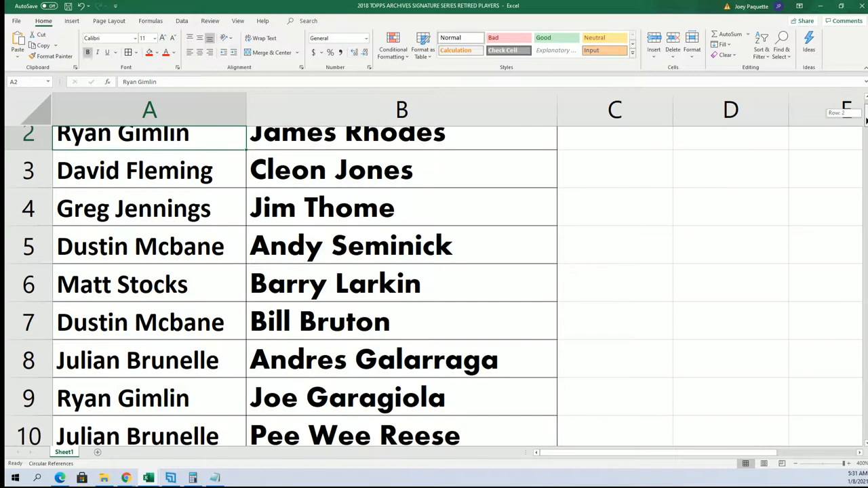
pyautogui.scroll(-3)
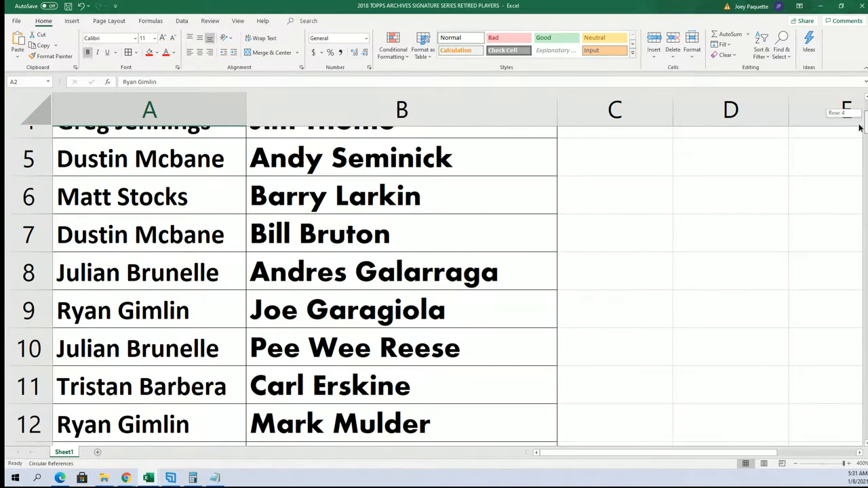
# - Scroll down the paired list to row 115, Greg Jennings with Monte Irvin
pyautogui.scroll(-3)
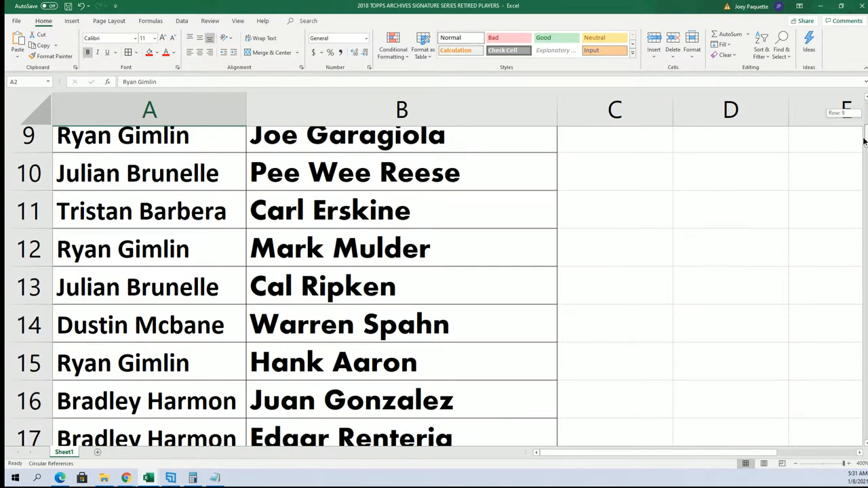
pyautogui.scroll(-3)
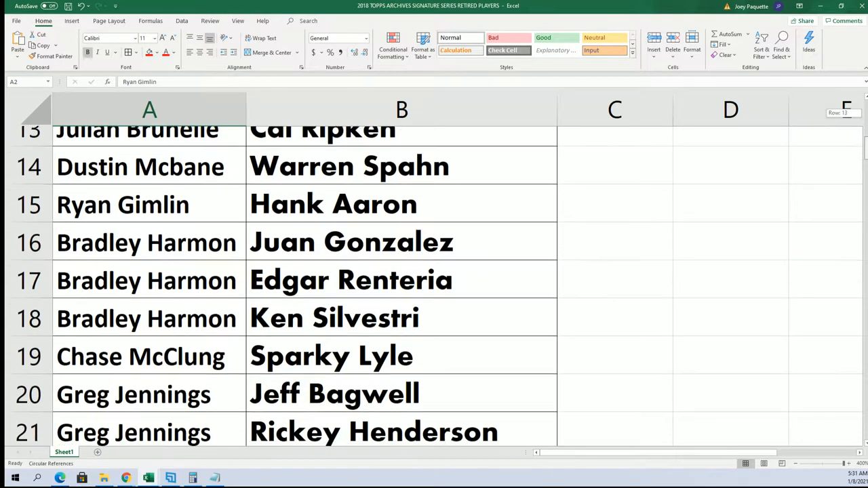
pyautogui.scroll(-3)
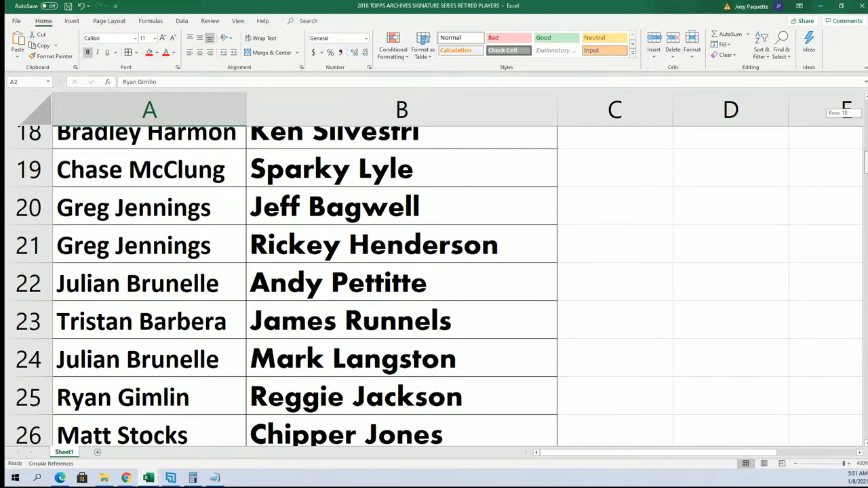
pyautogui.scroll(-3)
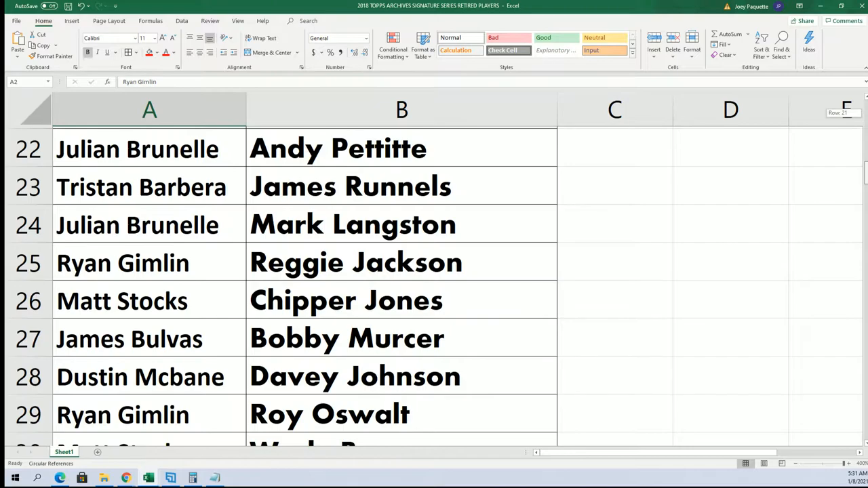
pyautogui.scroll(-3)
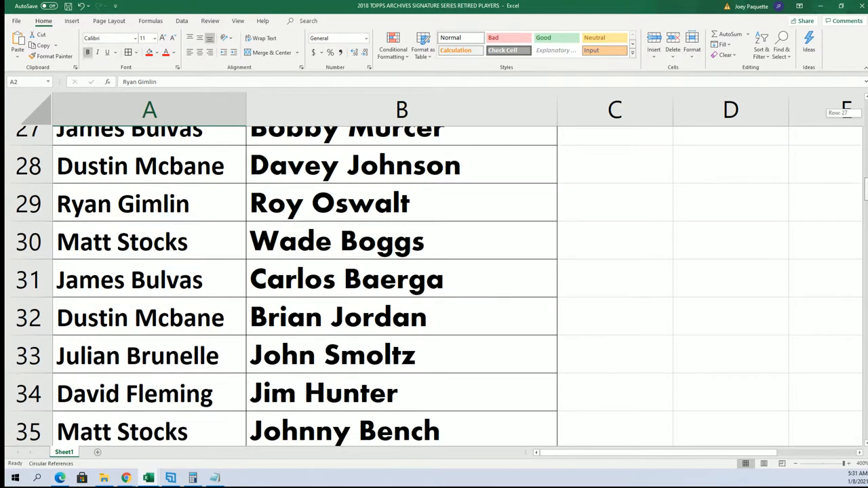
pyautogui.scroll(-3)
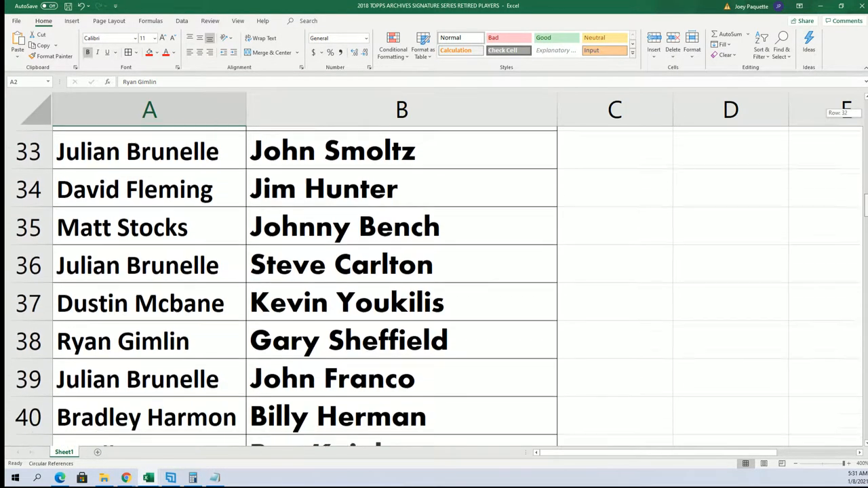
pyautogui.scroll(-3)
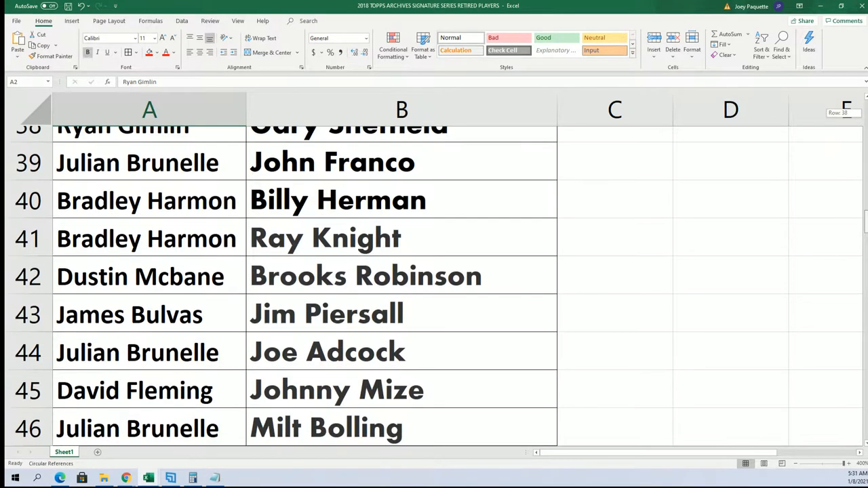
pyautogui.scroll(-3)
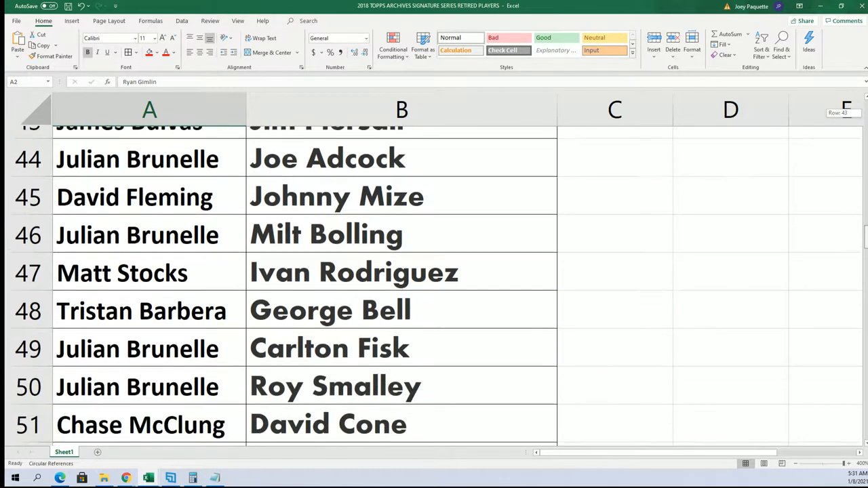
pyautogui.scroll(-3)
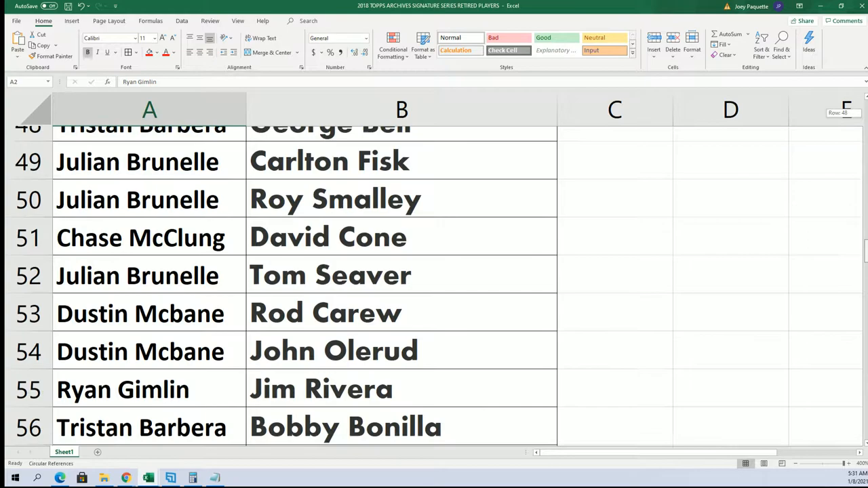
pyautogui.scroll(-3)
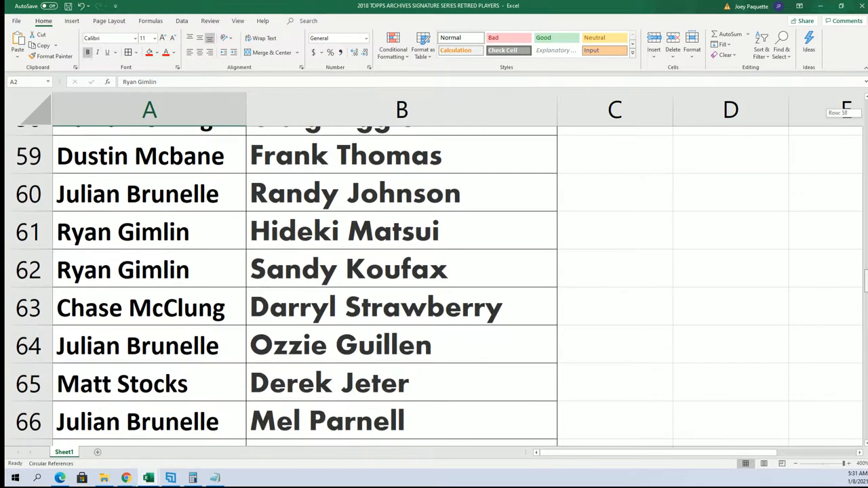
pyautogui.scroll(-3)
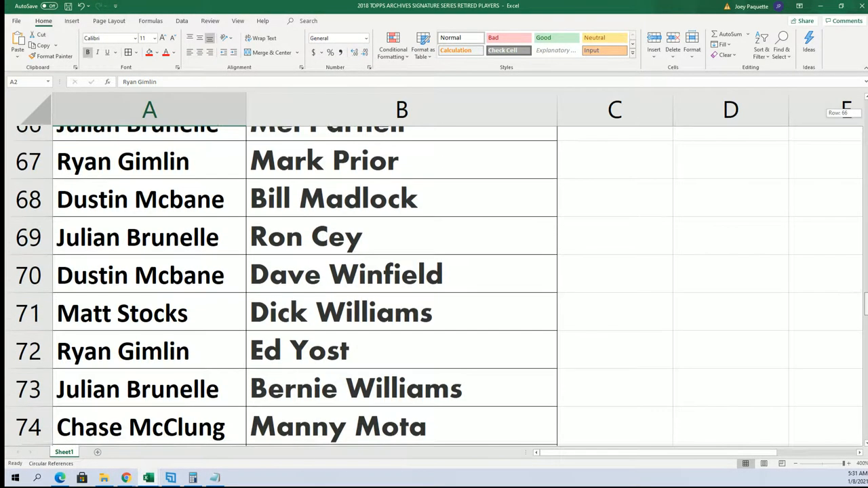
pyautogui.scroll(-3)
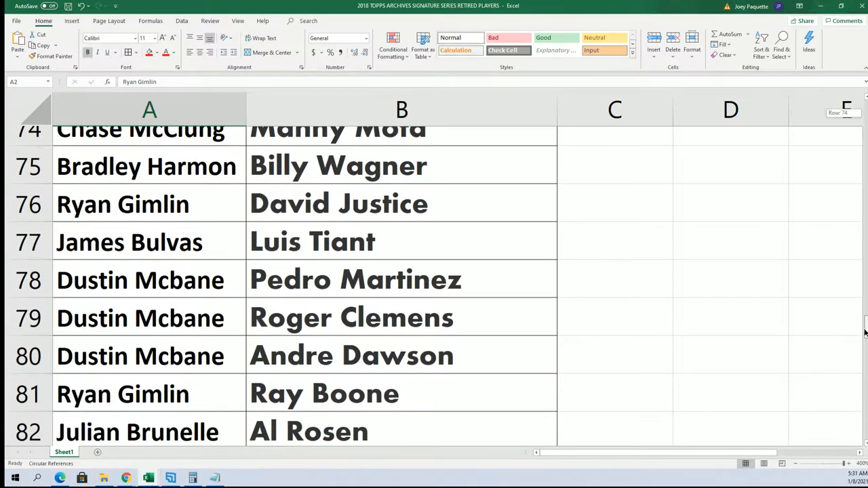
pyautogui.scroll(-3)
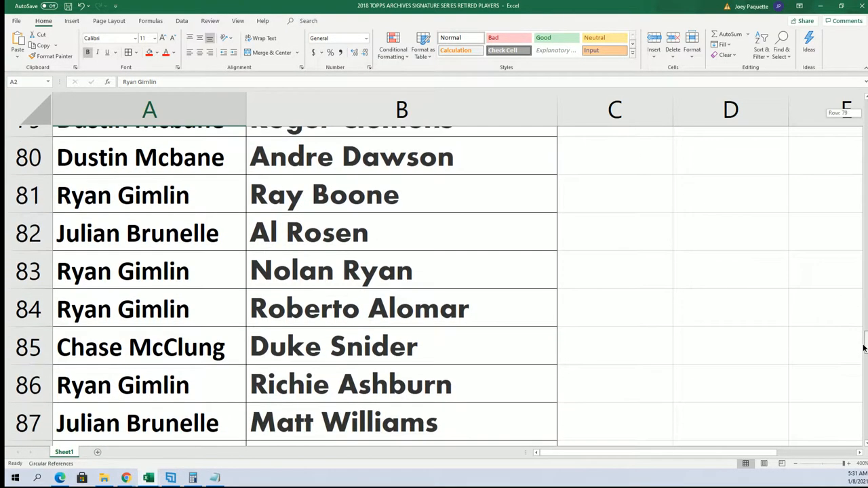
pyautogui.scroll(-3)
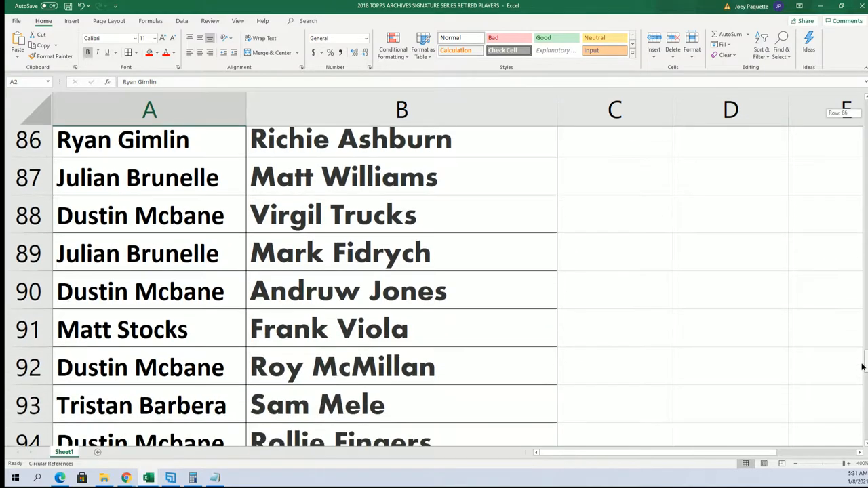
pyautogui.scroll(-3)
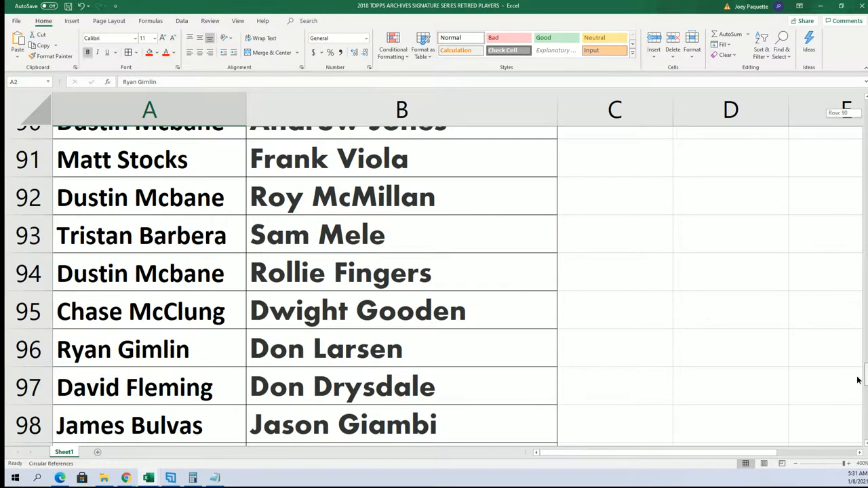
pyautogui.scroll(-3)
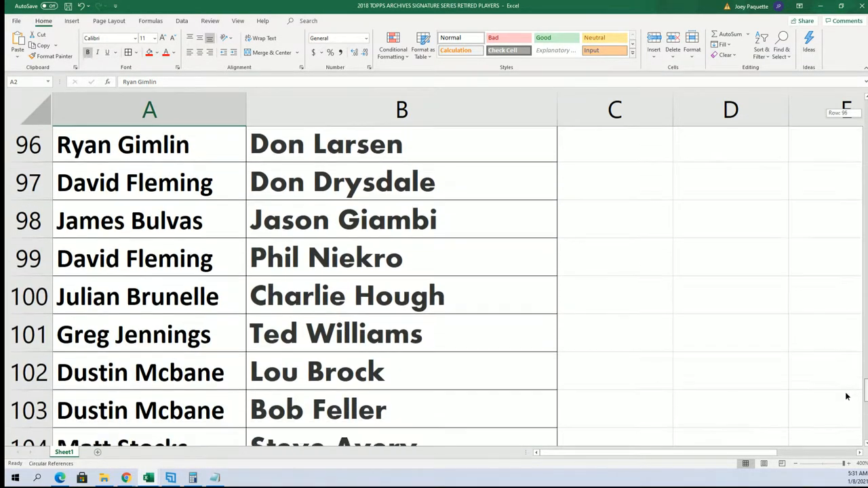
pyautogui.scroll(-3)
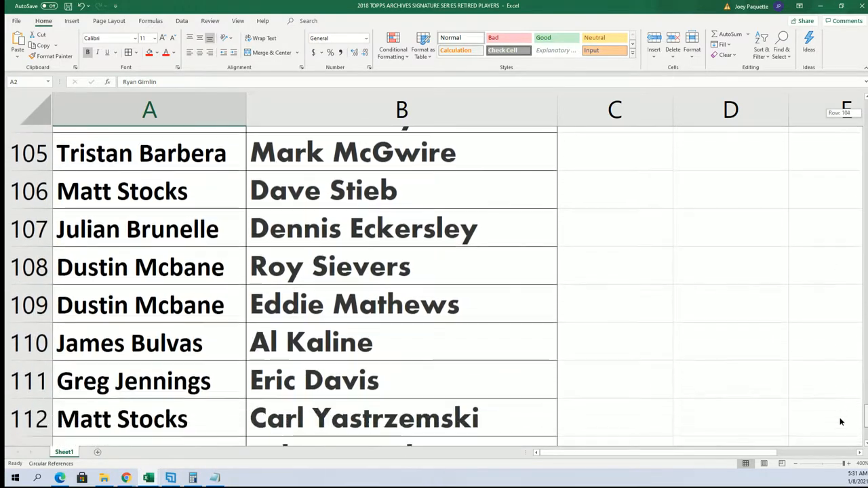
pyautogui.scroll(-3)
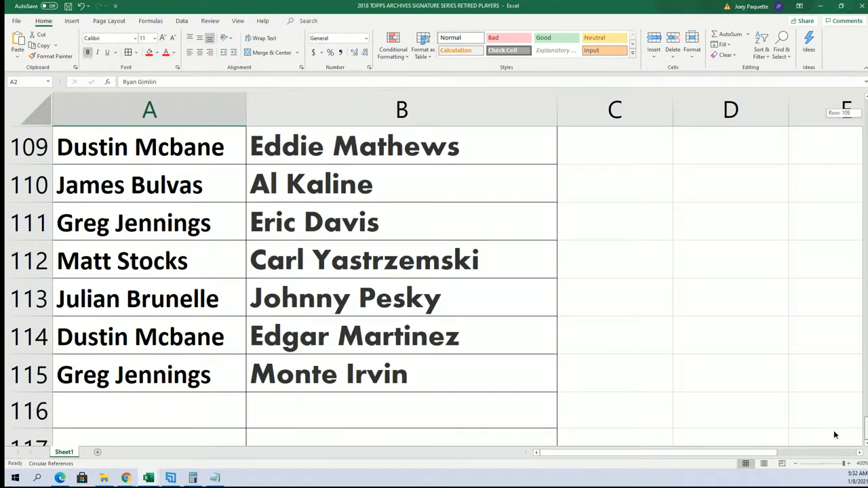
# - Scroll back up to row 1 showing the OWNERS and PLAYERS headers
pyautogui.scroll(3)
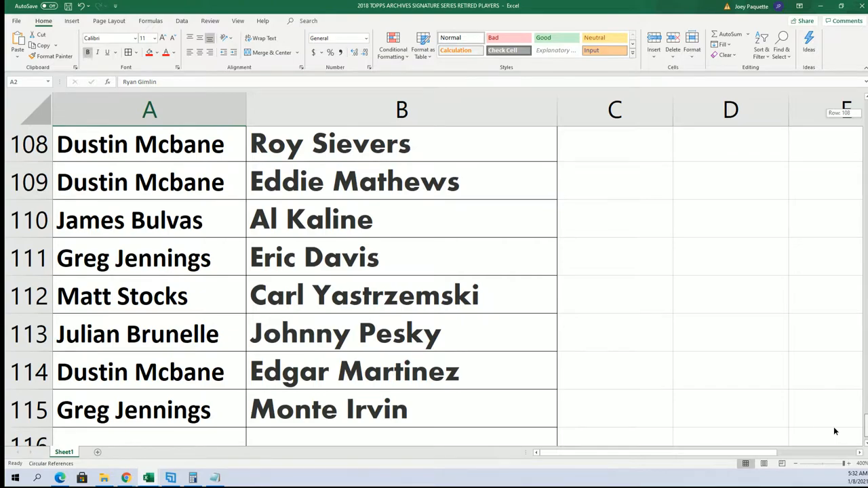
pyautogui.scroll(3)
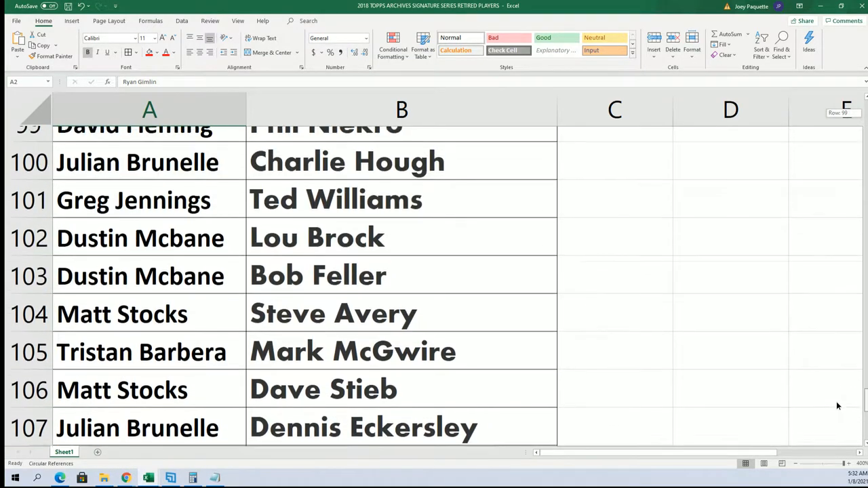
pyautogui.scroll(3)
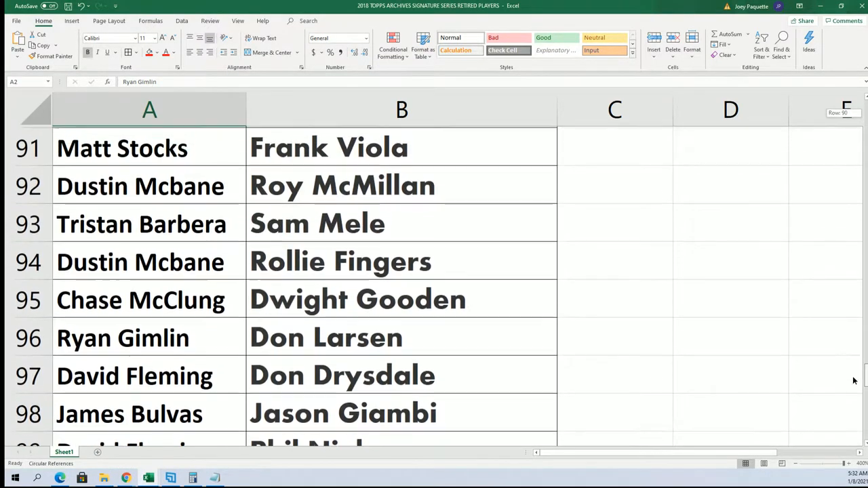
pyautogui.scroll(3)
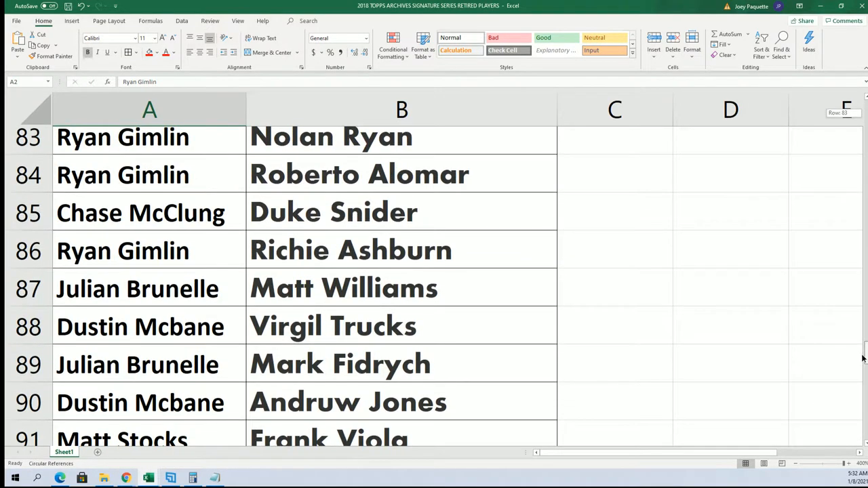
pyautogui.scroll(3)
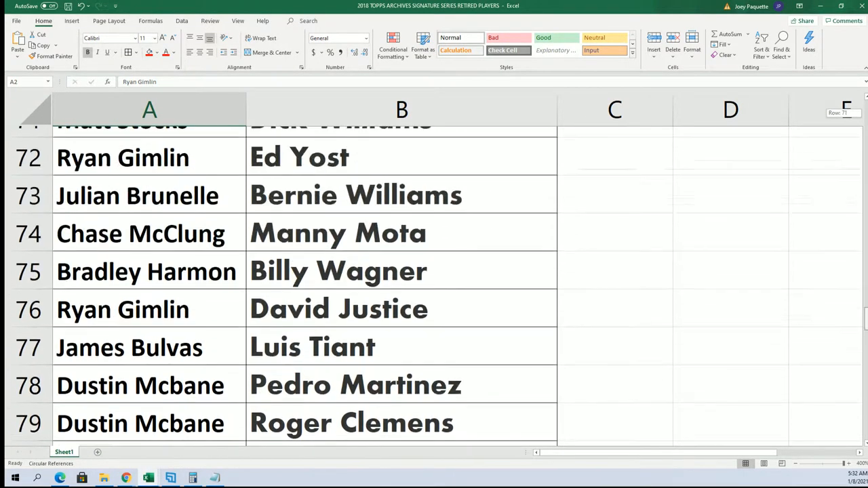
pyautogui.scroll(3)
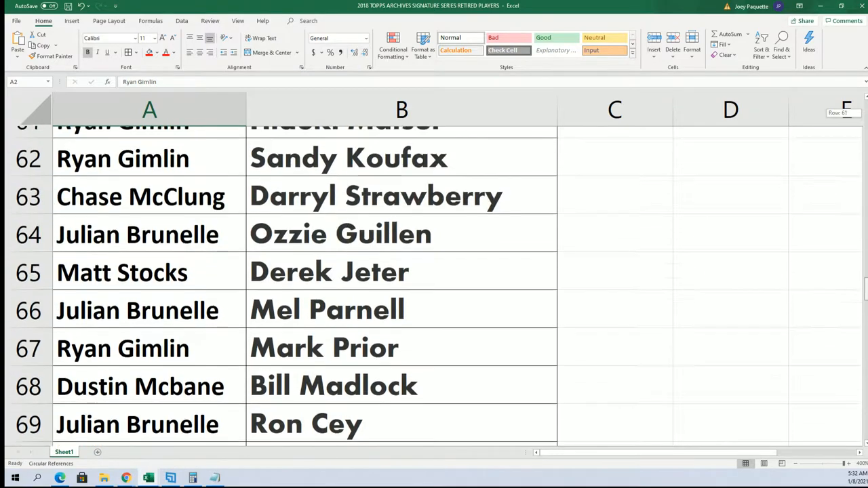
pyautogui.scroll(3)
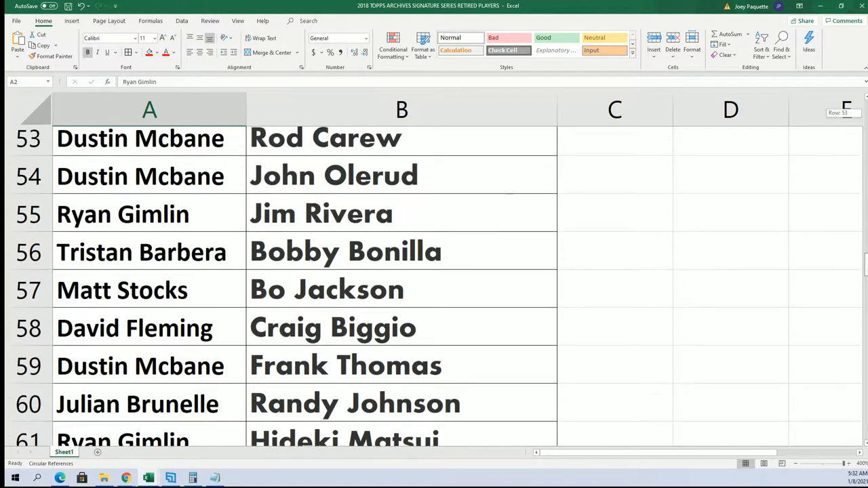
pyautogui.scroll(3)
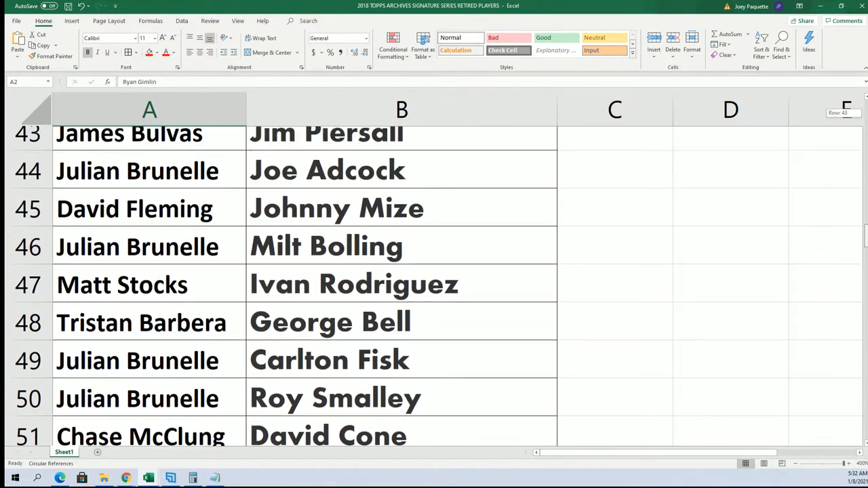
pyautogui.scroll(3)
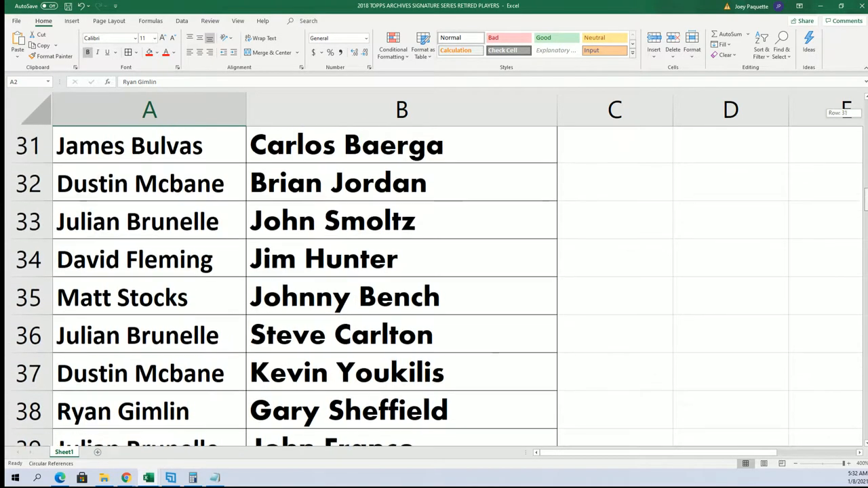
pyautogui.scroll(3)
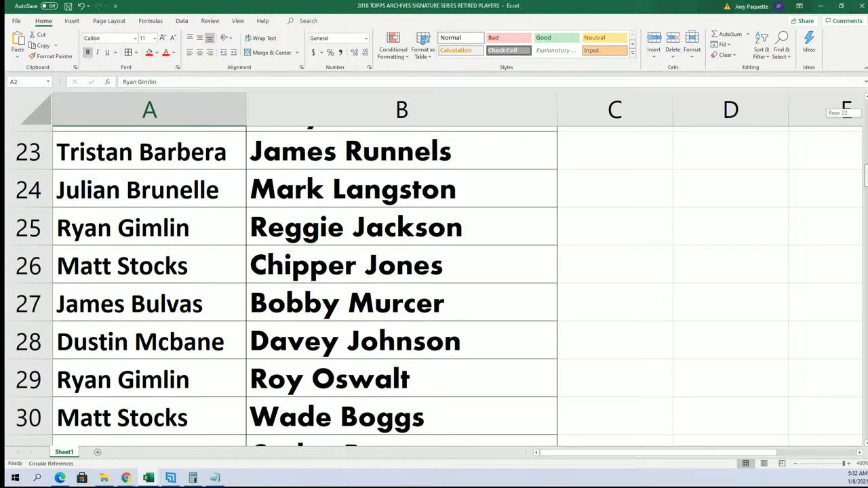
pyautogui.scroll(3)
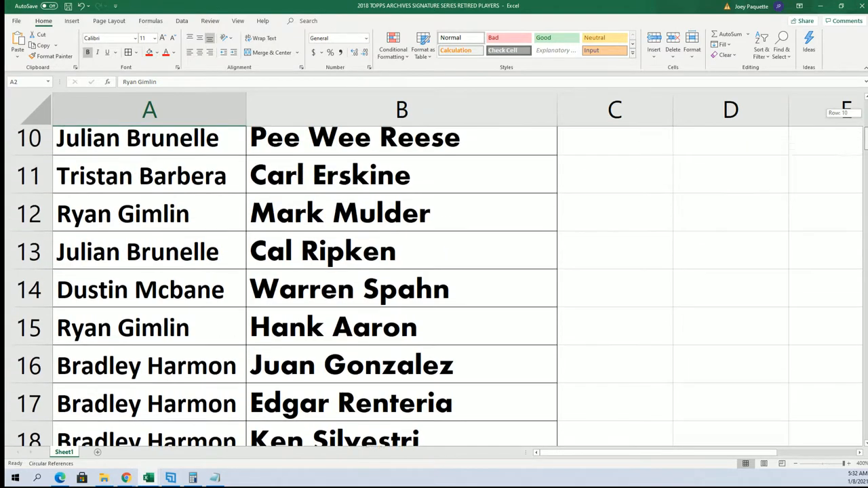
pyautogui.scroll(3)
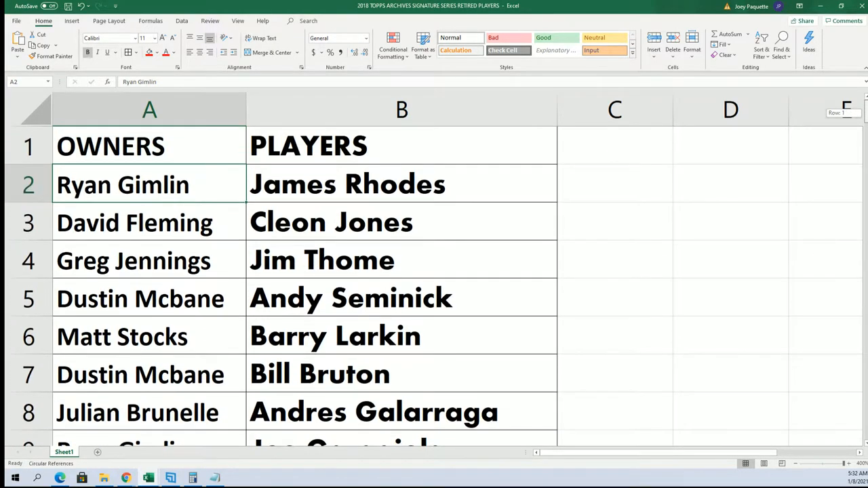